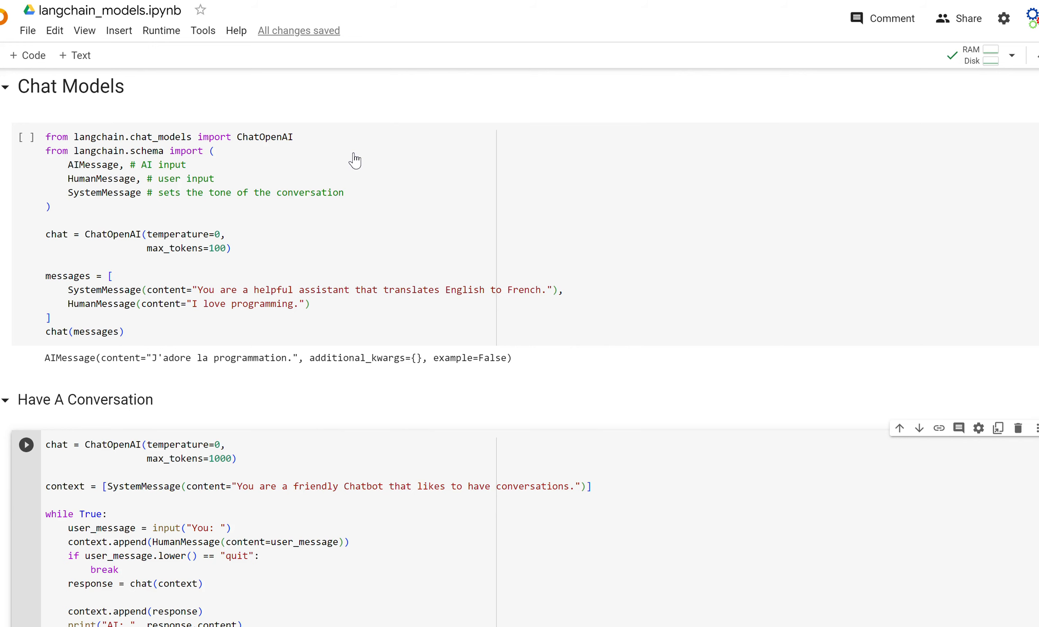
- Highlight SystemMessage, the translation prompt and the 'I love programming.' HumanMessage in the Chat Models code
scroll(up, 3)
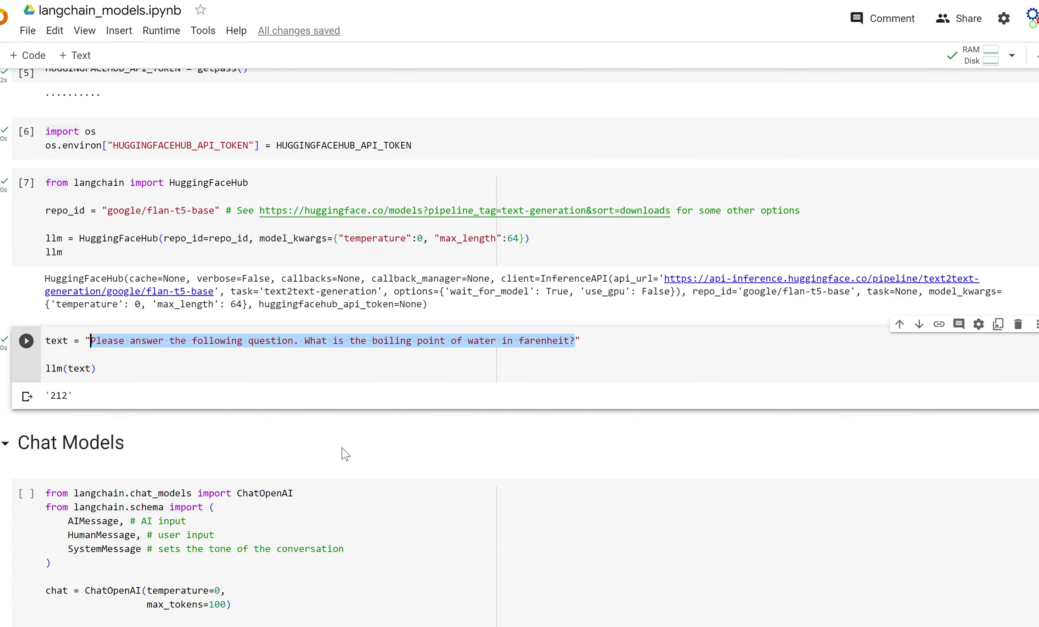
scroll(down, 3)
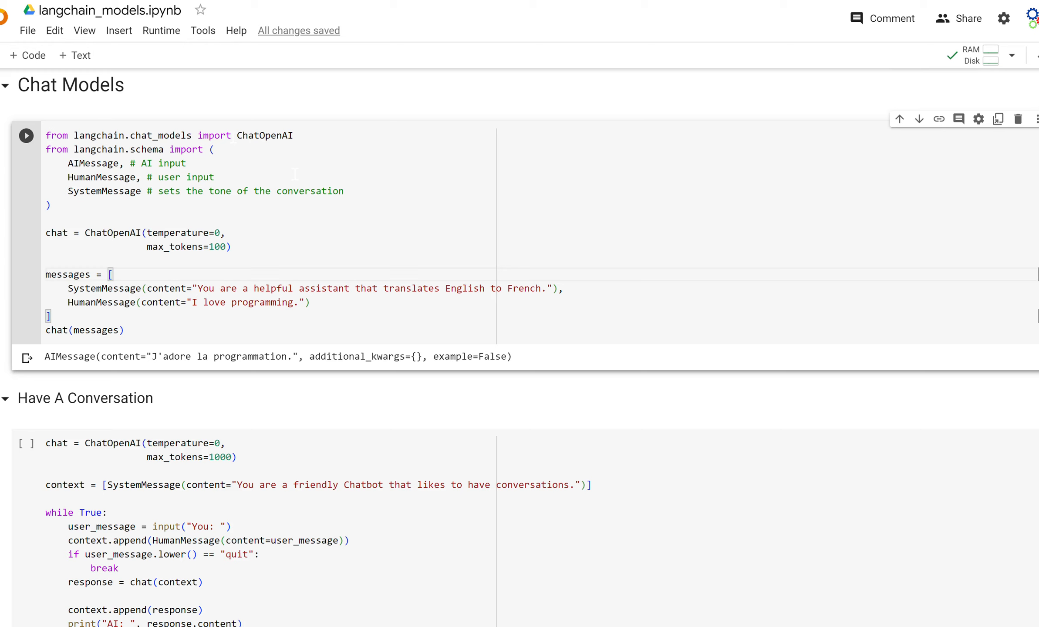
double_click(264, 135)
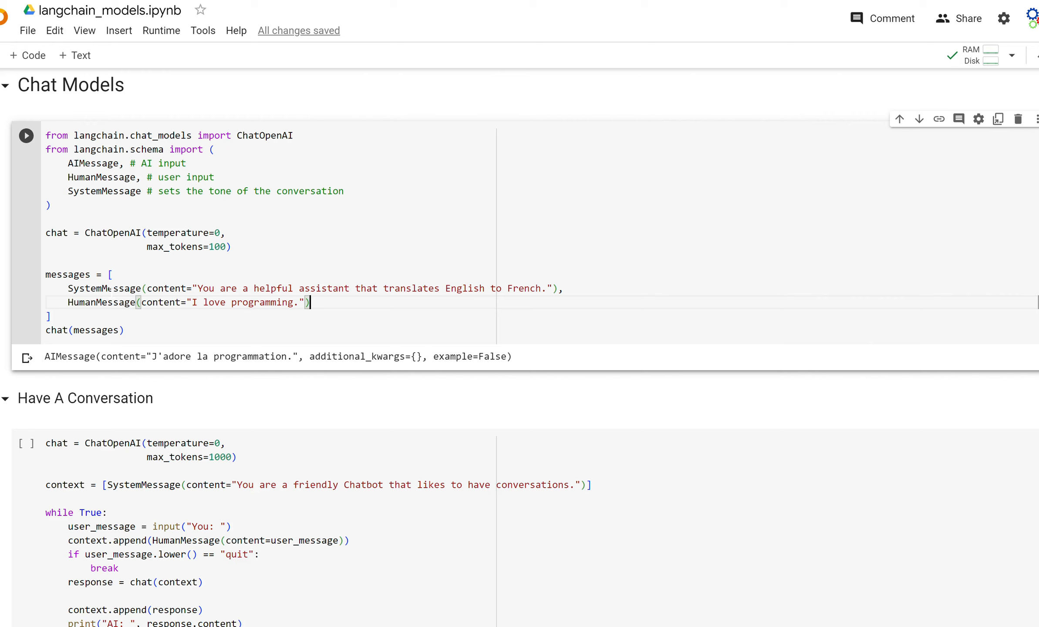
double_click(103, 289)
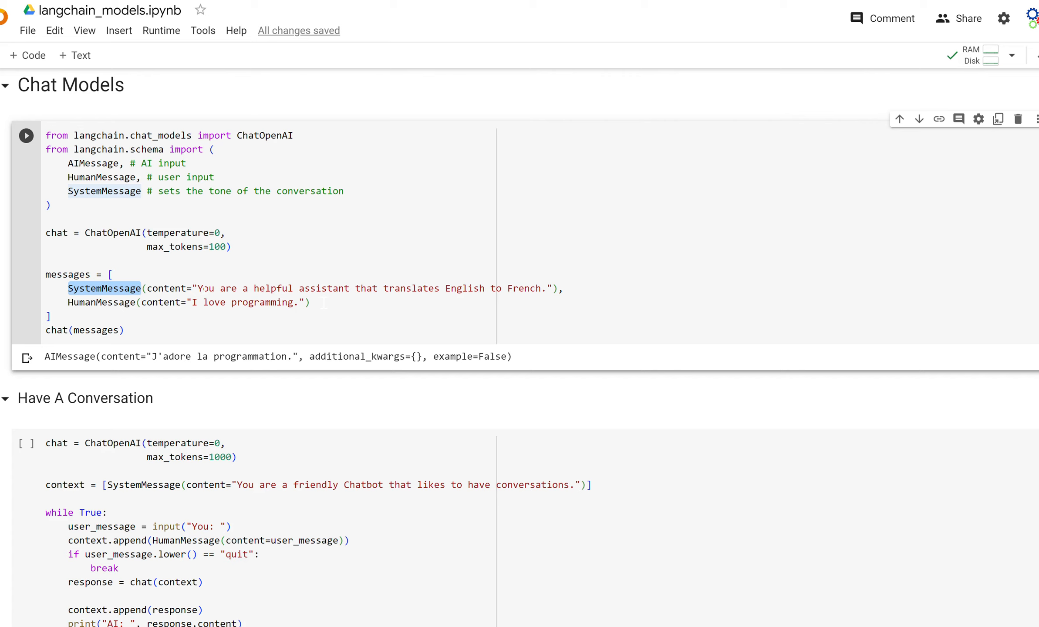
click(197, 288)
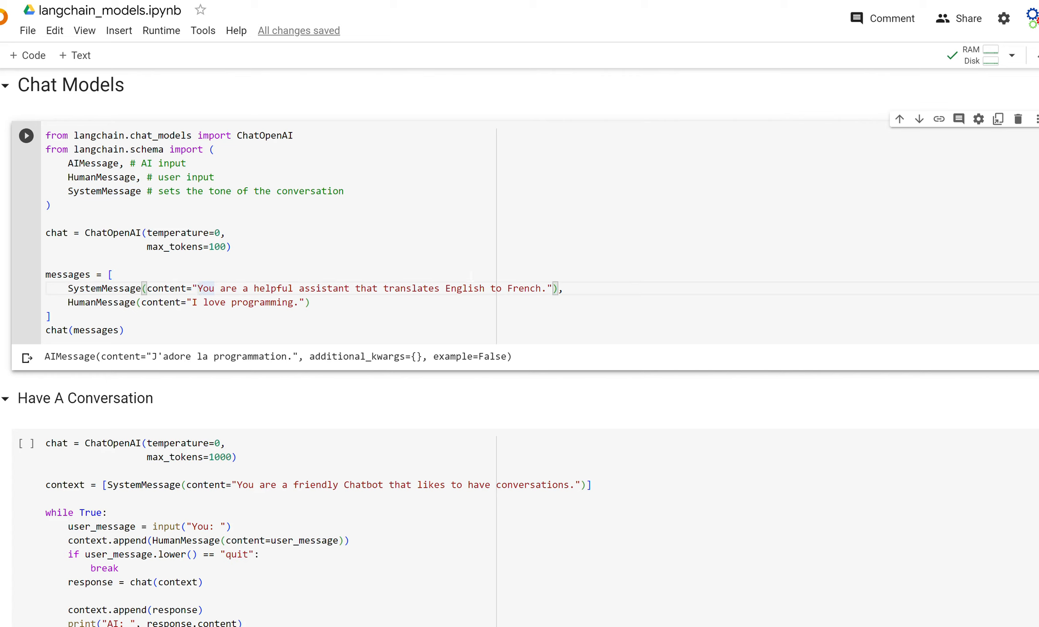
click(198, 289)
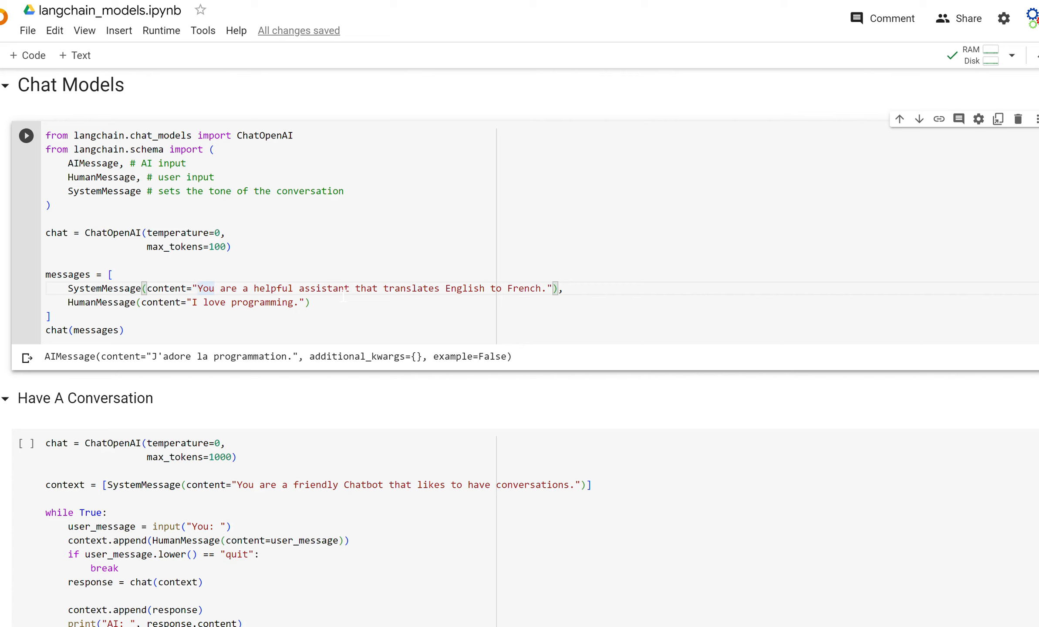
double_click(101, 303)
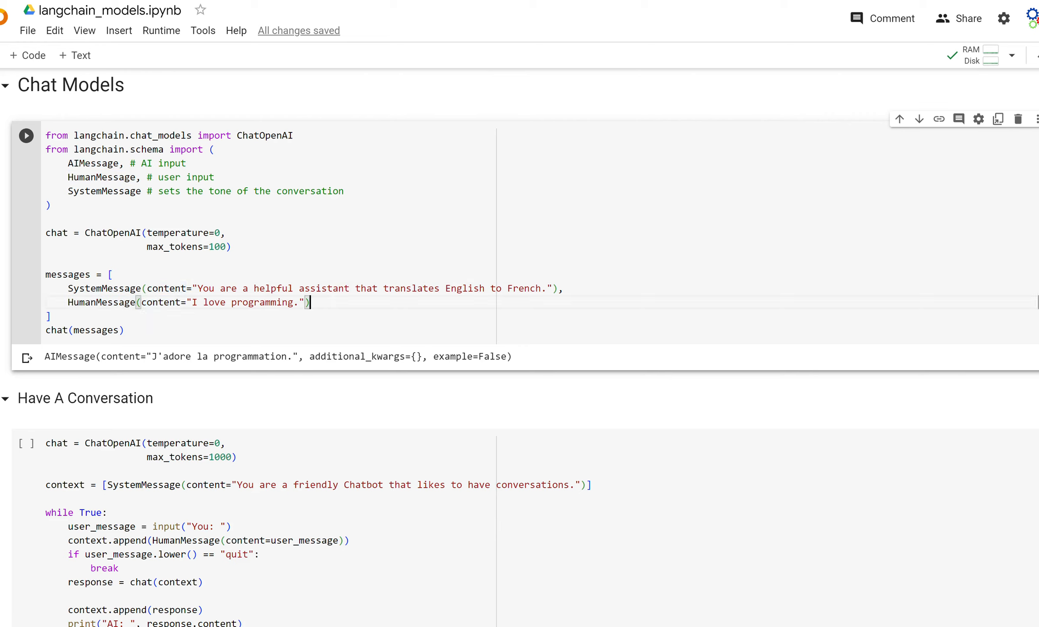
triple_click(186, 302)
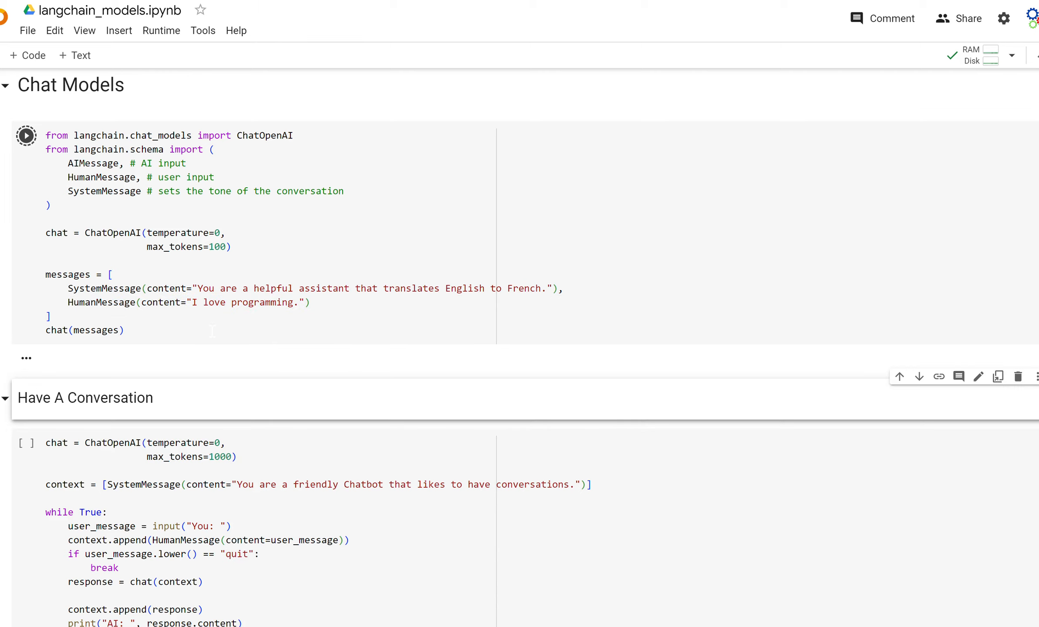
- Rerun the Chat Models cell and highlight AIMessage in its 'J'adore la programmation.' output
click(25, 135)
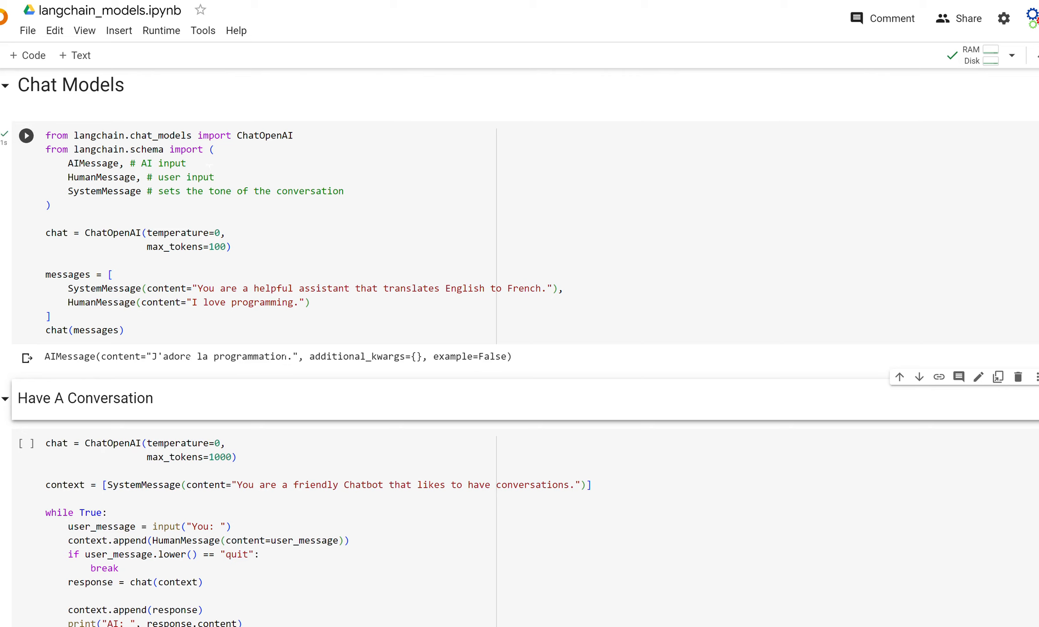
double_click(63, 356)
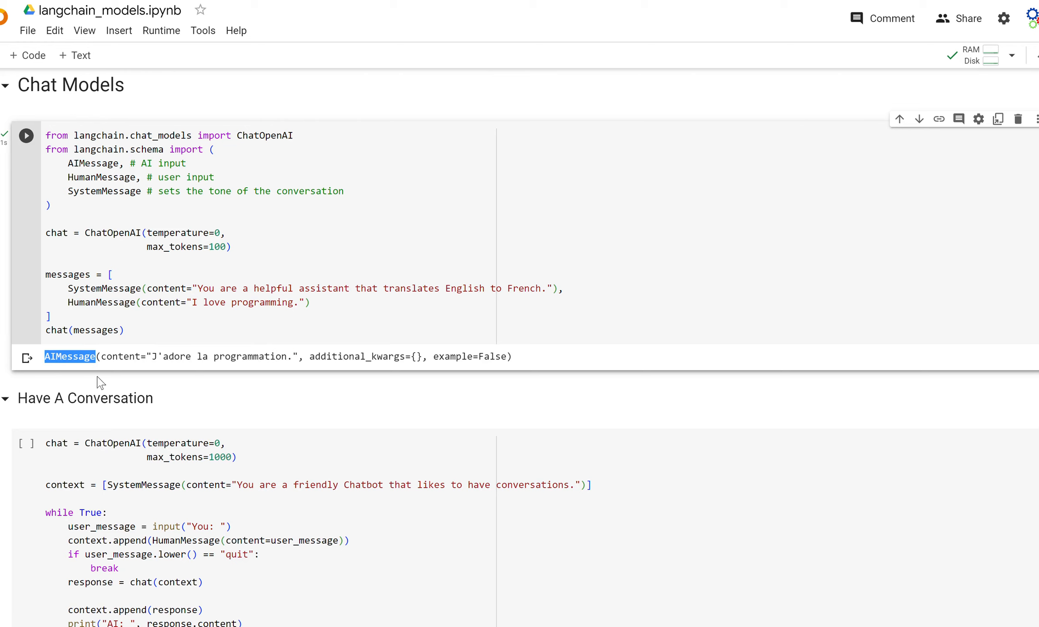
mouse_move(223, 412)
text(hello)
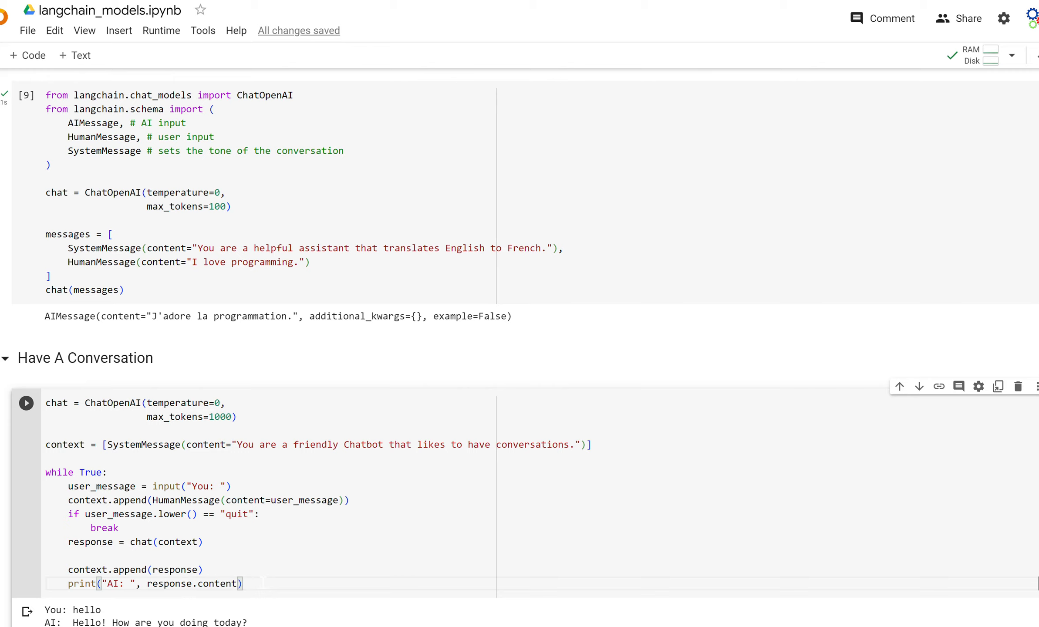
- Run the Have A Conversation cell to start the chatbot loop
click(26, 403)
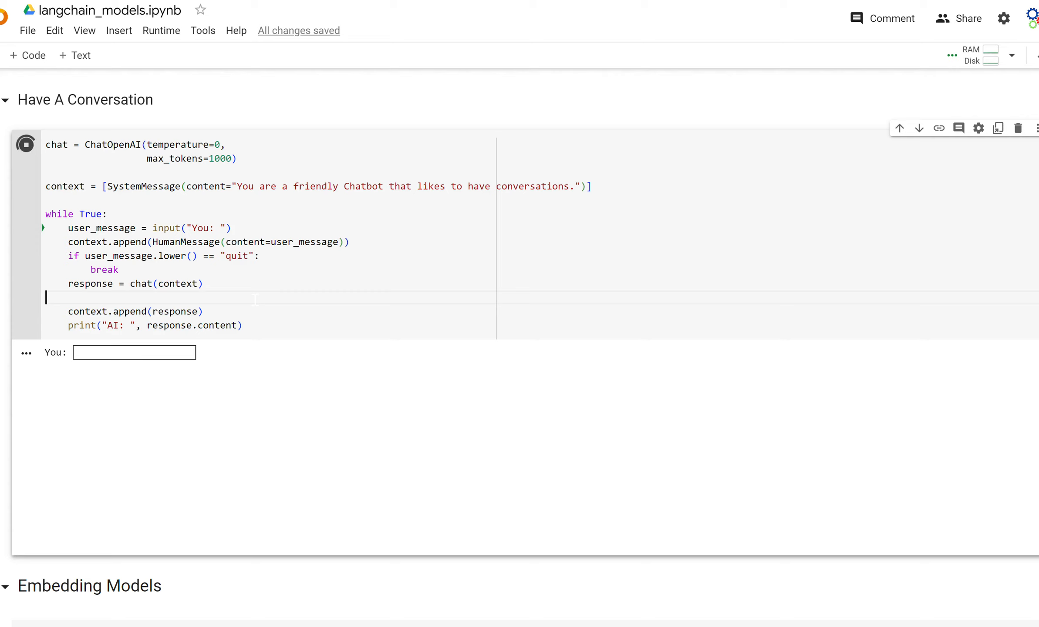
- Send the chatbot 'hello, how are you?' and a question about learning to build language models
text(hello, how are you)
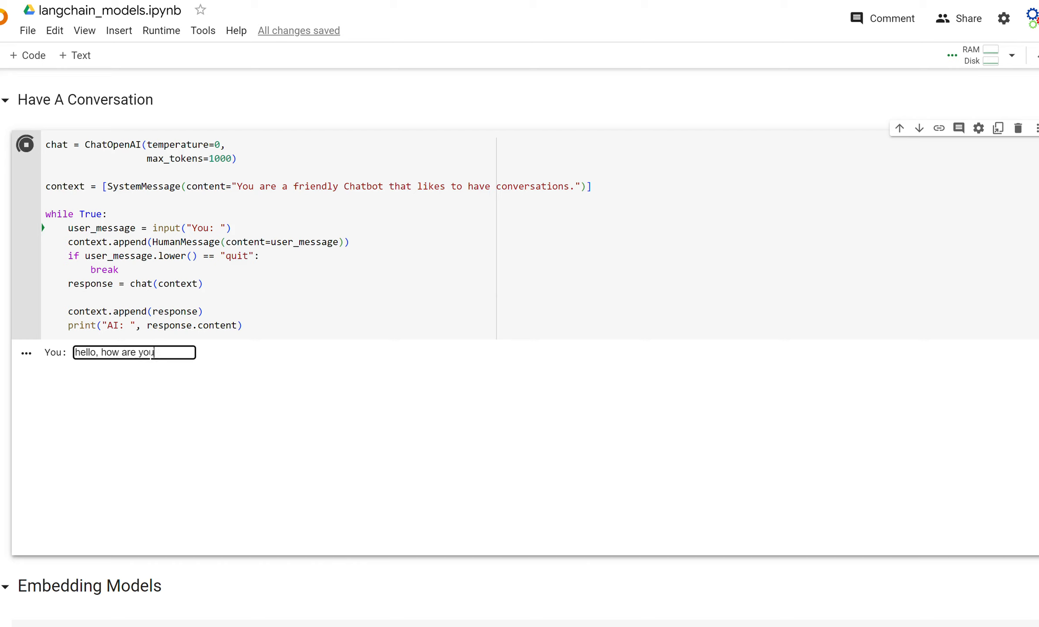
key(Enter)
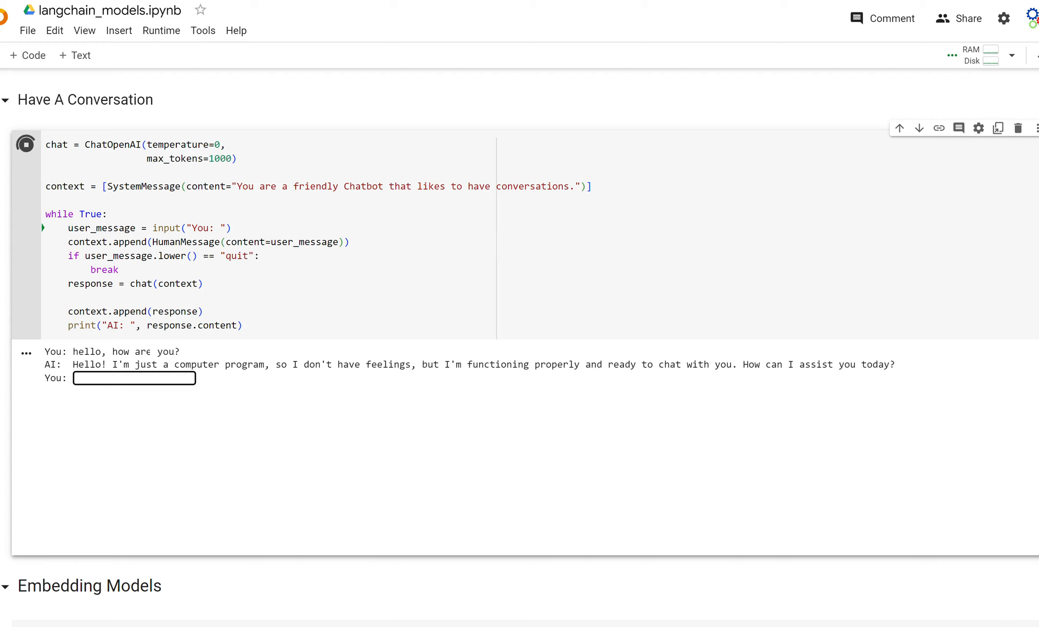
mouse_move(238, 391)
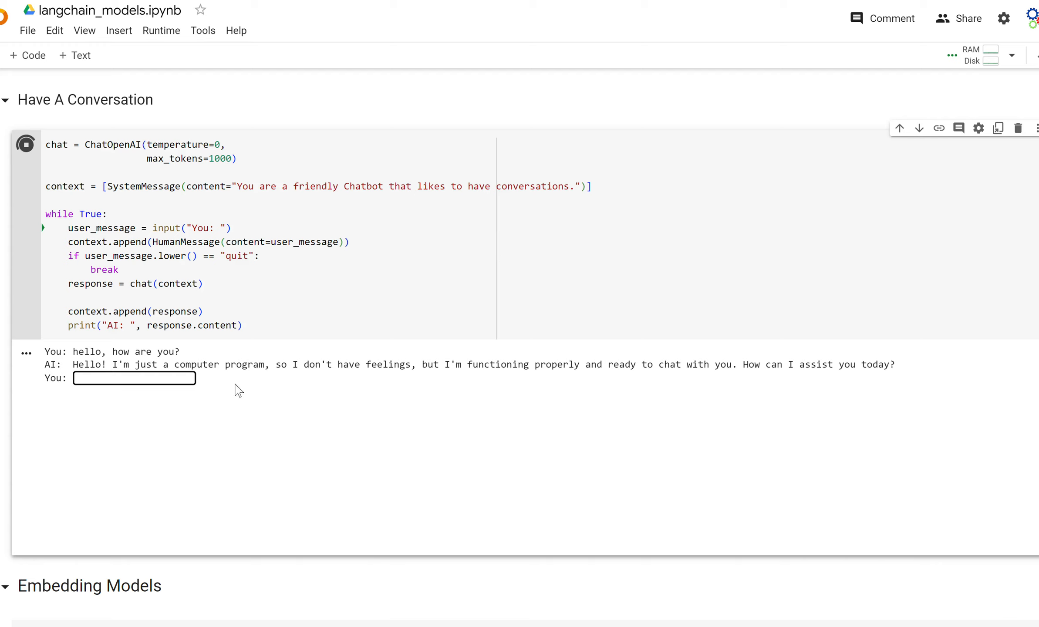
text(I am)
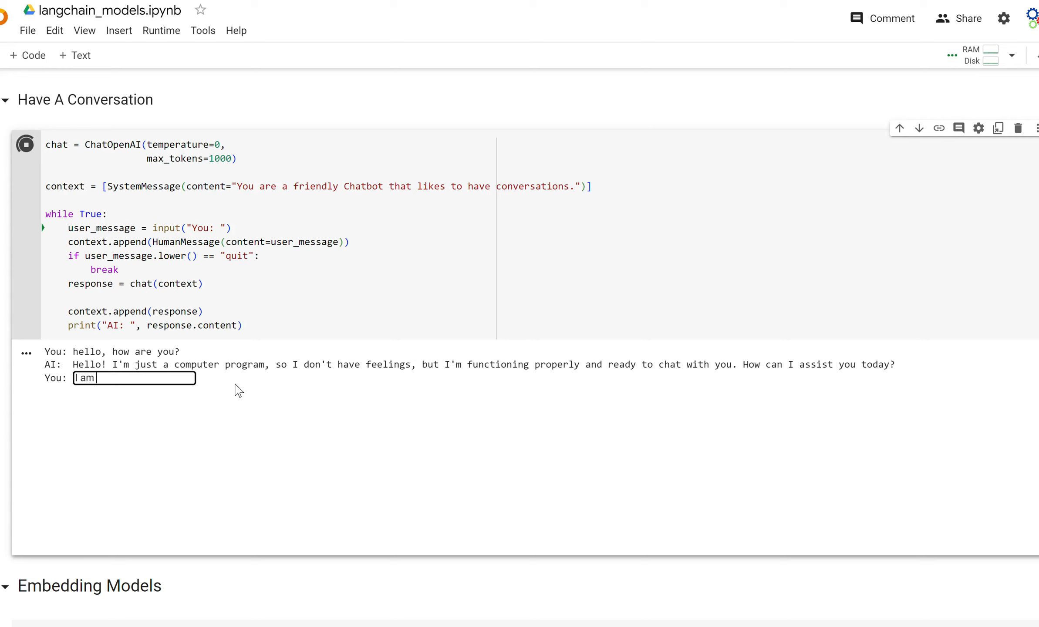
text(trying to learn how to progr)
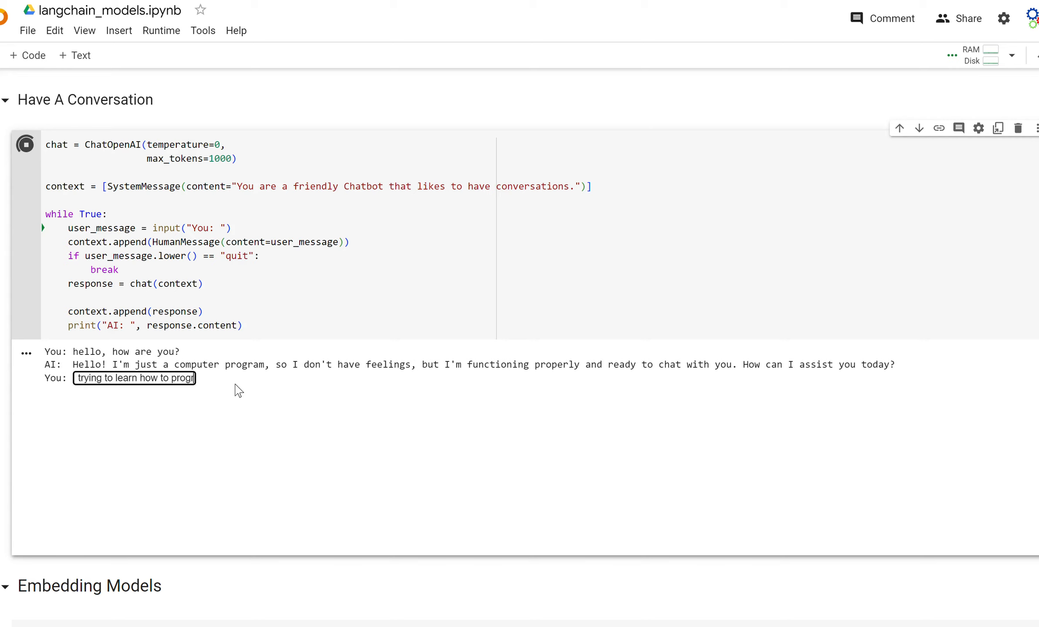
text(m trying to learn how to build)
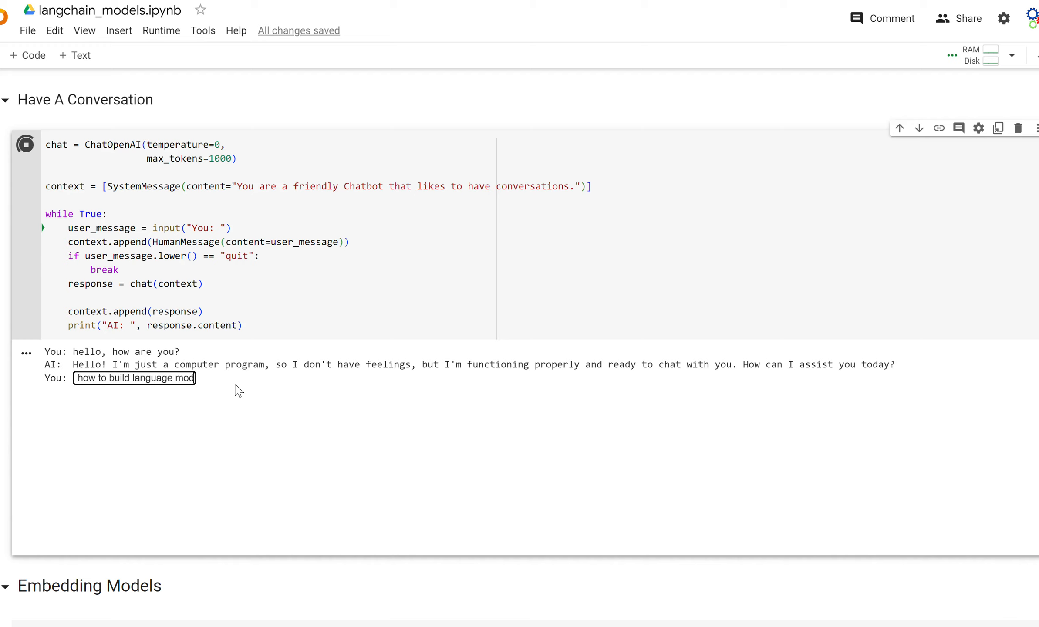
key(Enter)
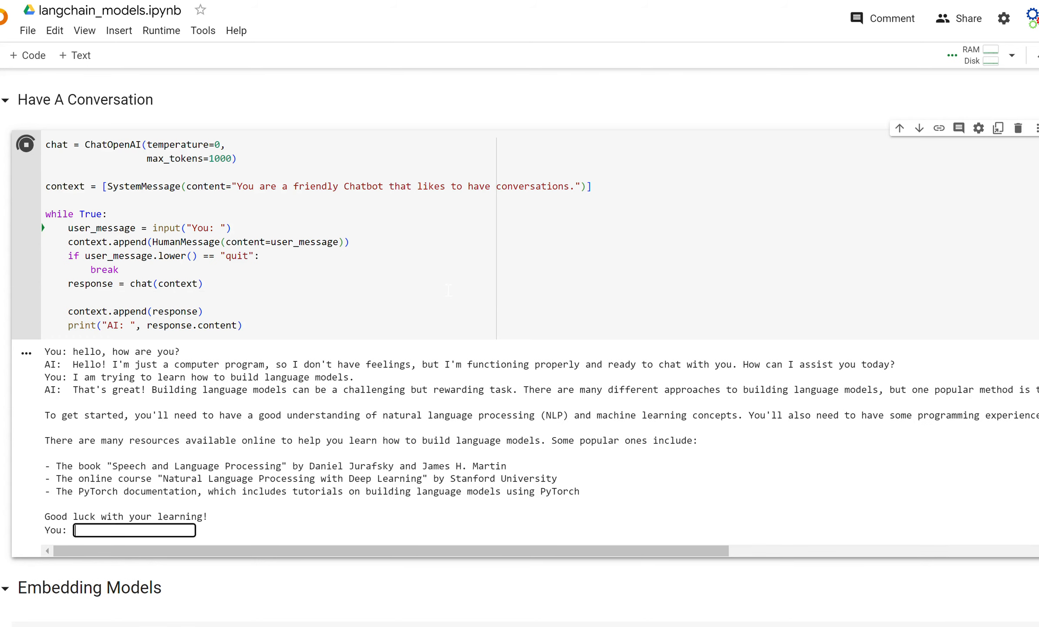
mouse_move(677, 455)
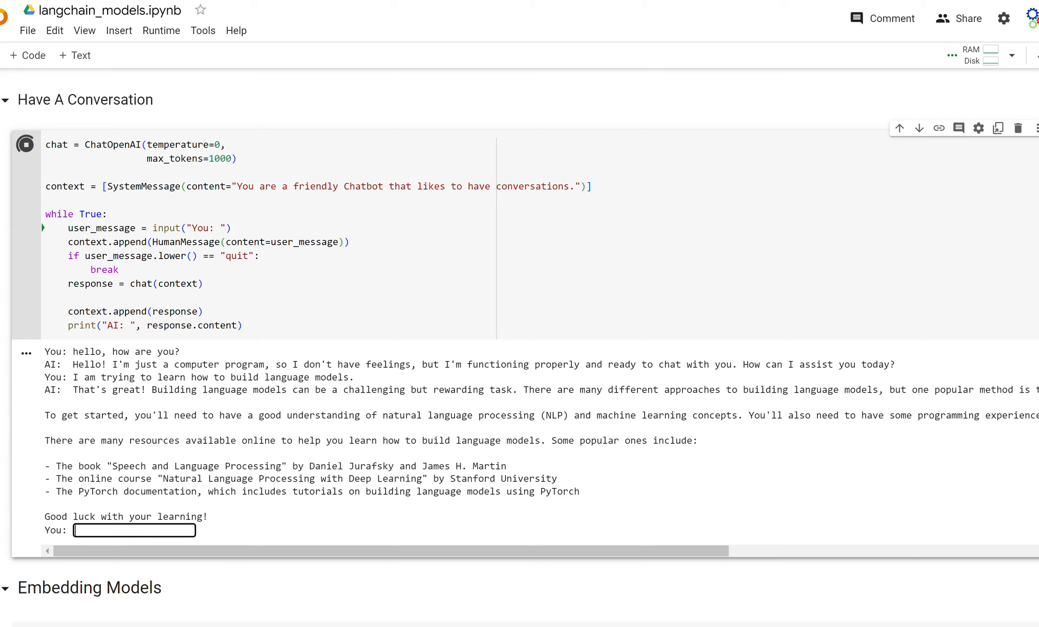
- Send the chatbot a thank-you message, then type 'quit' to end the conversation
text(Thanks! I'll re)
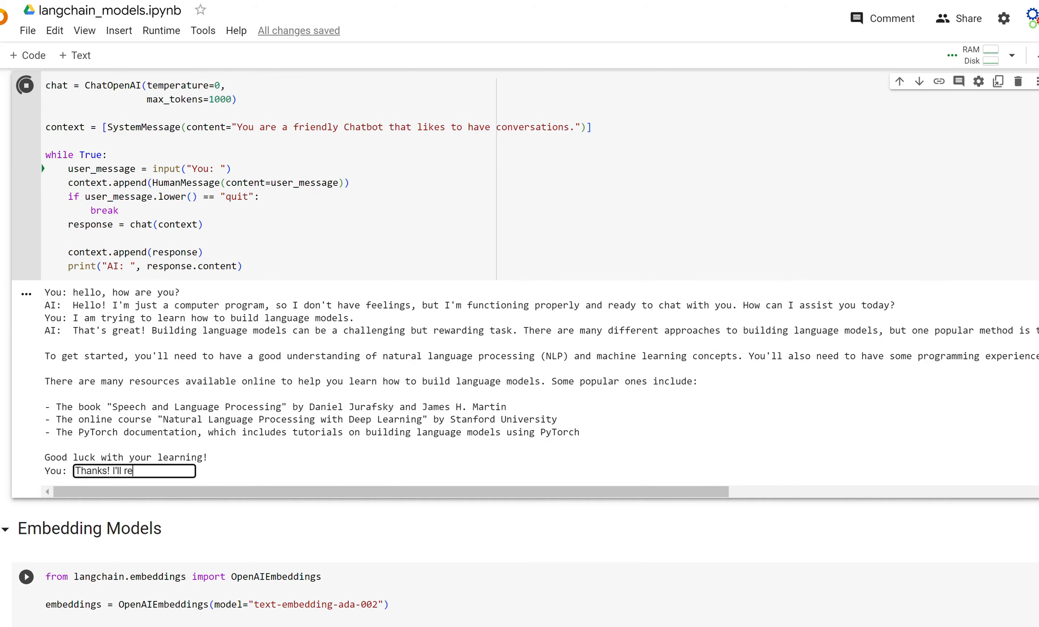
key(Enter)
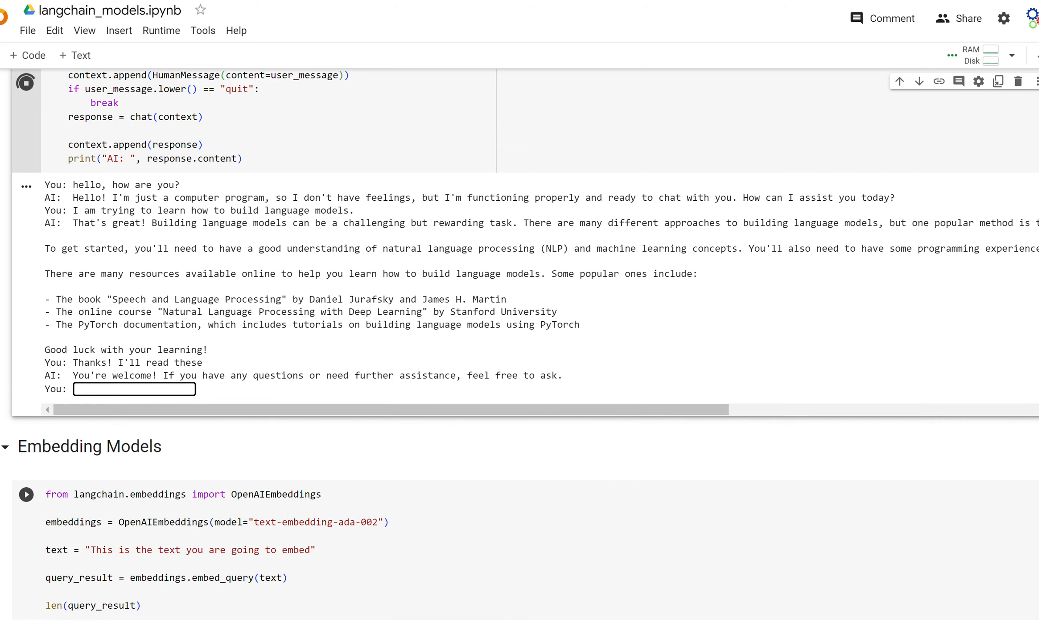
mouse_move(158, 411)
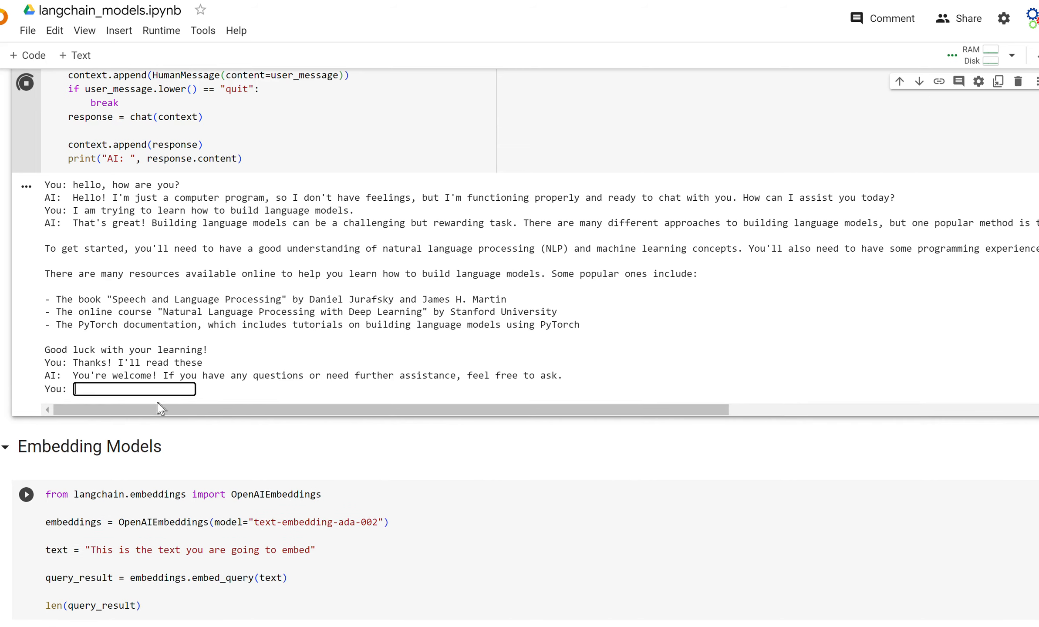
text(quit)
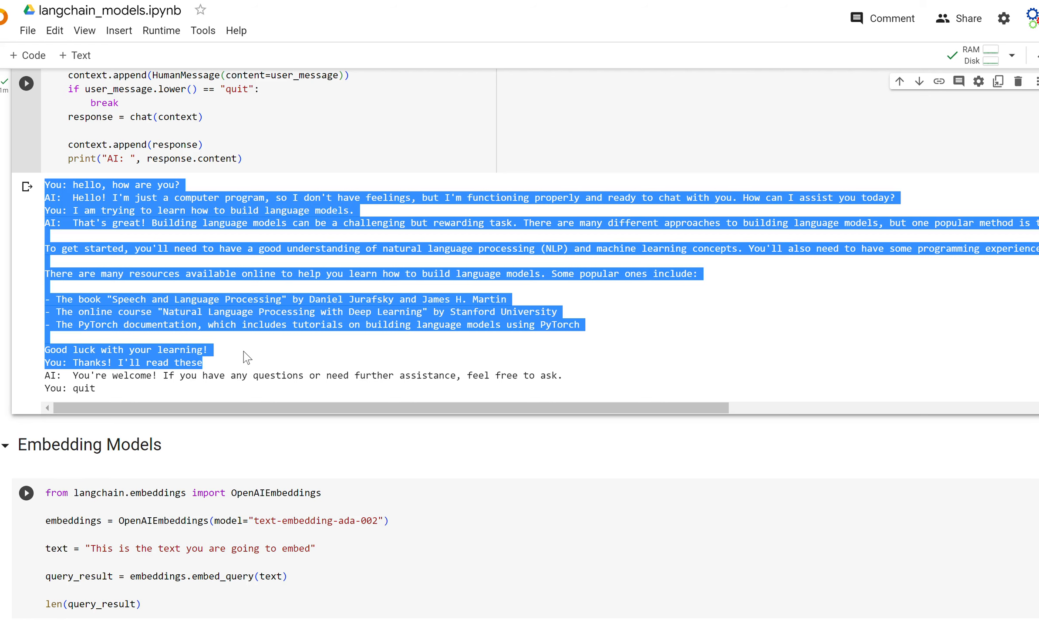
click(570, 392)
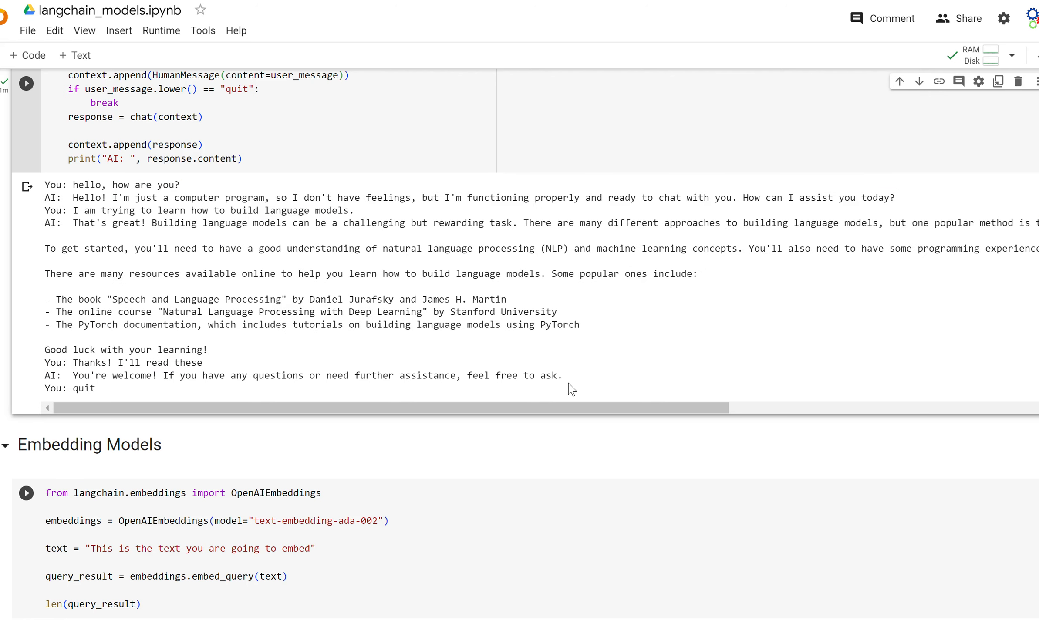
mouse_move(426, 388)
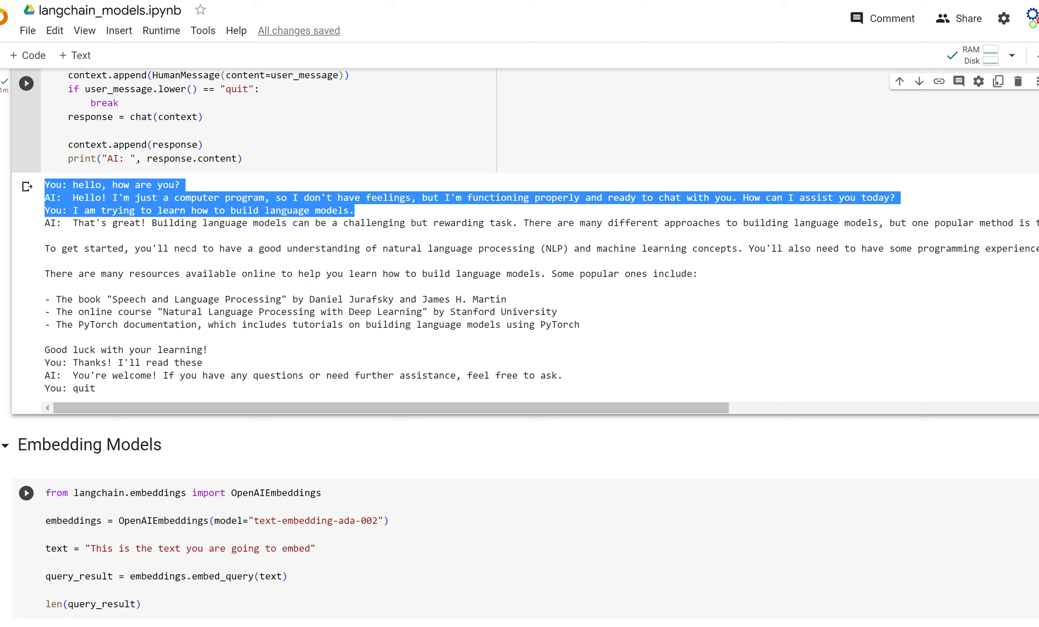
mouse_move(366, 214)
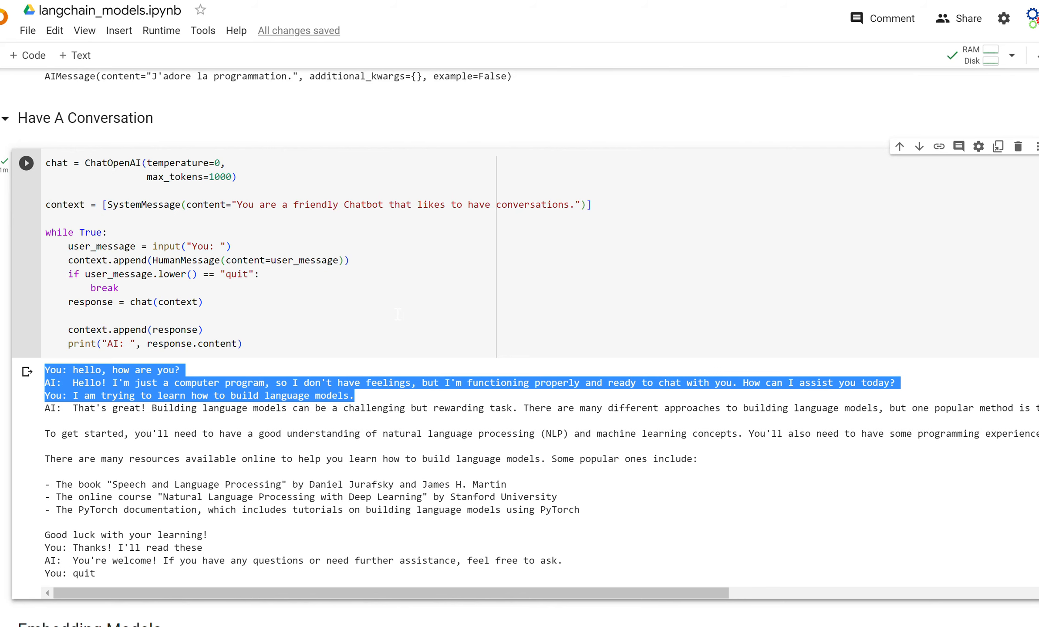
scroll(down, 3)
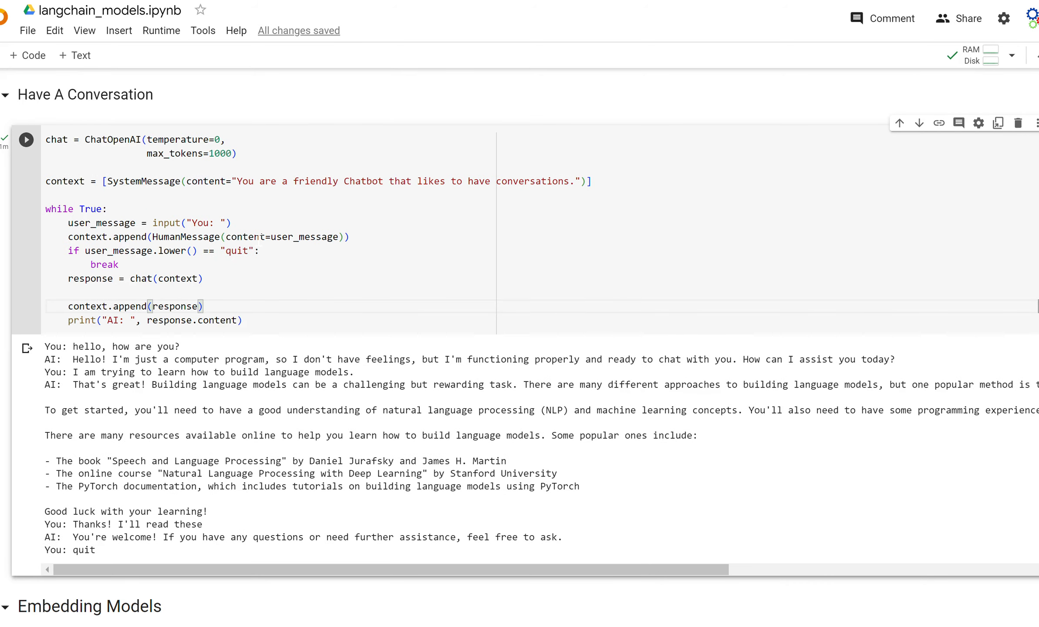
click(203, 306)
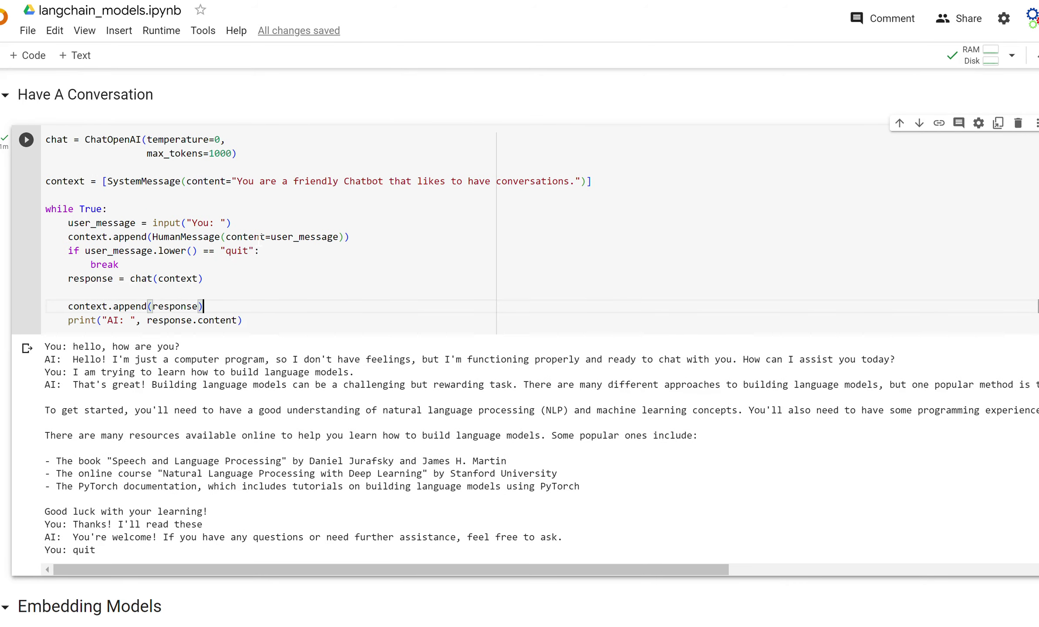